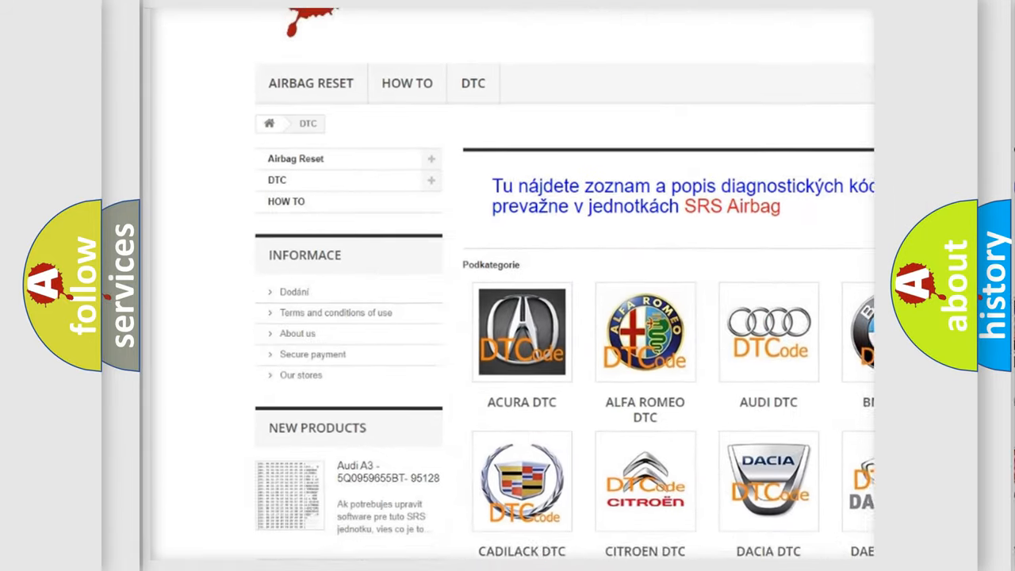
pyautogui.scroll(-3)
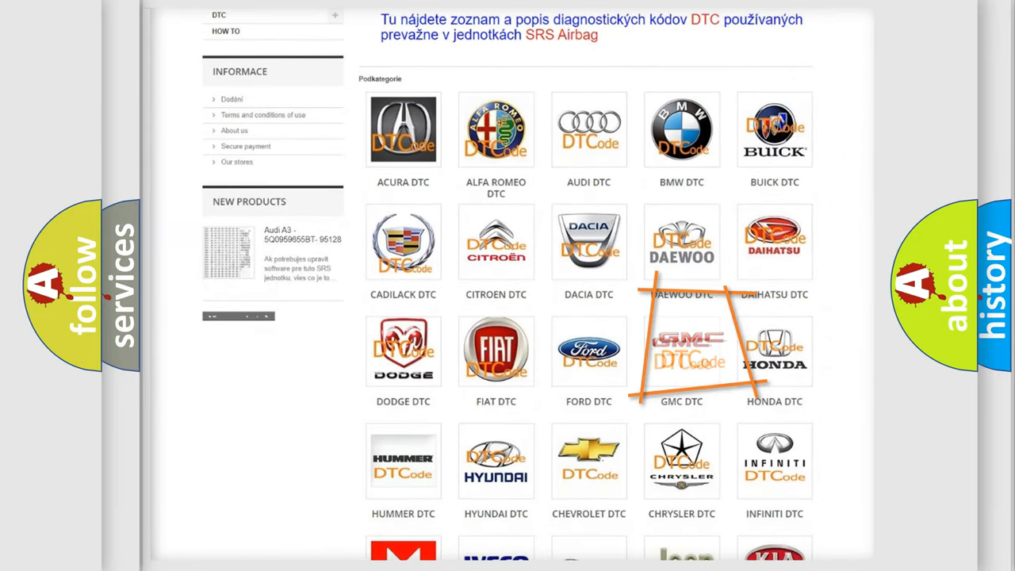